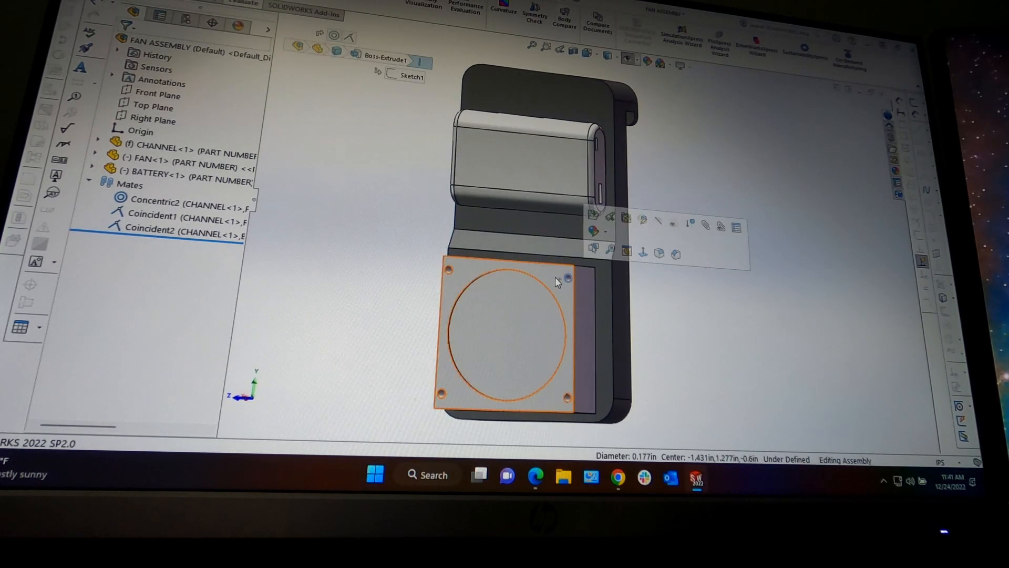
- Open the fan part from its face in the car window fan assembly
{"action": "left_click", "coordinate": [502, 329]}
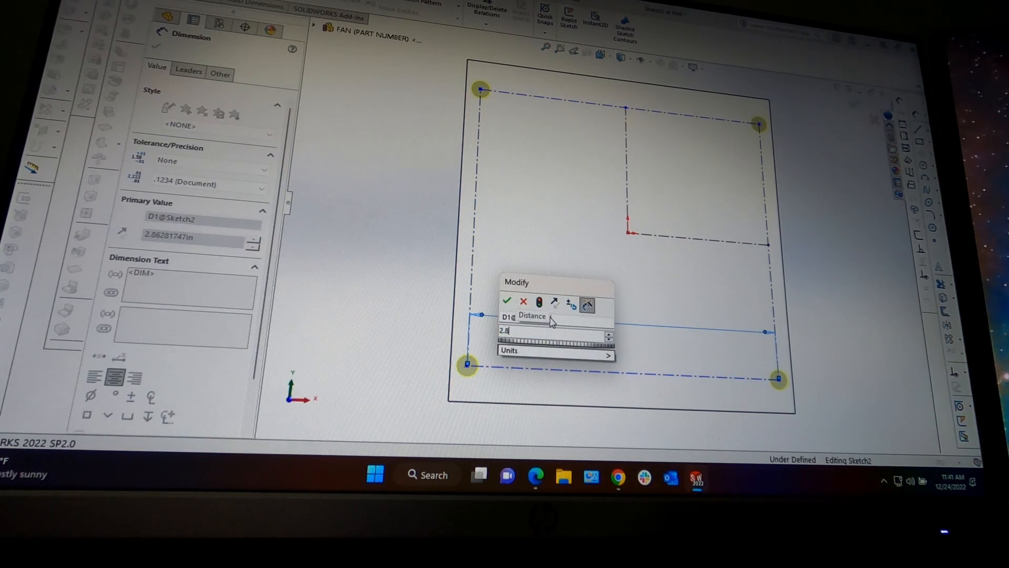
- Confirm the rounded fan mounting-hole spacing of about 2.8 in
{"action": "left_click", "coordinate": [507, 300]}
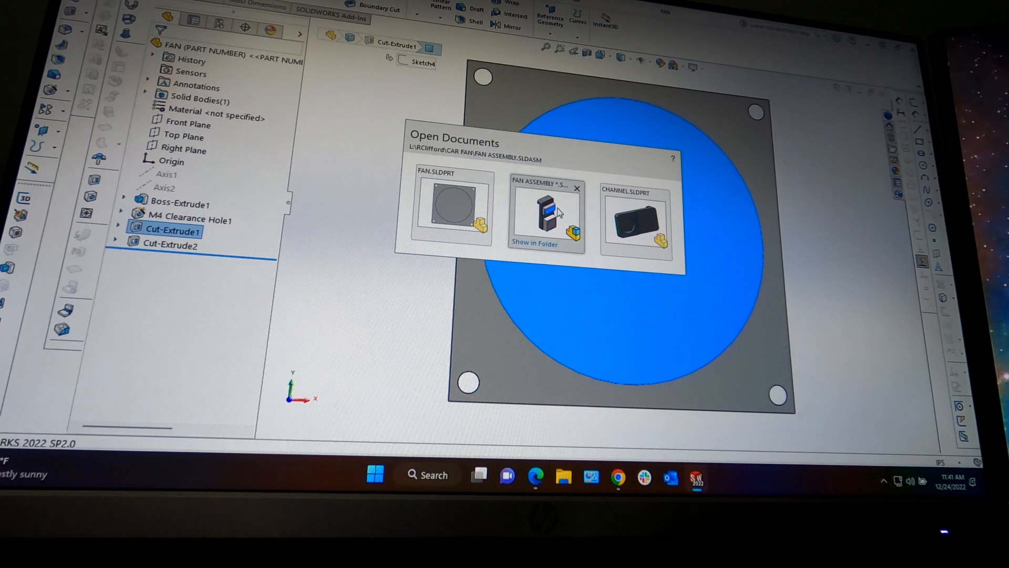
- Switch to the channel part and edit the Cut-Extrude3 hole-pattern sketch on its fan-mount face
{"action": "left_click", "coordinate": [577, 189]}
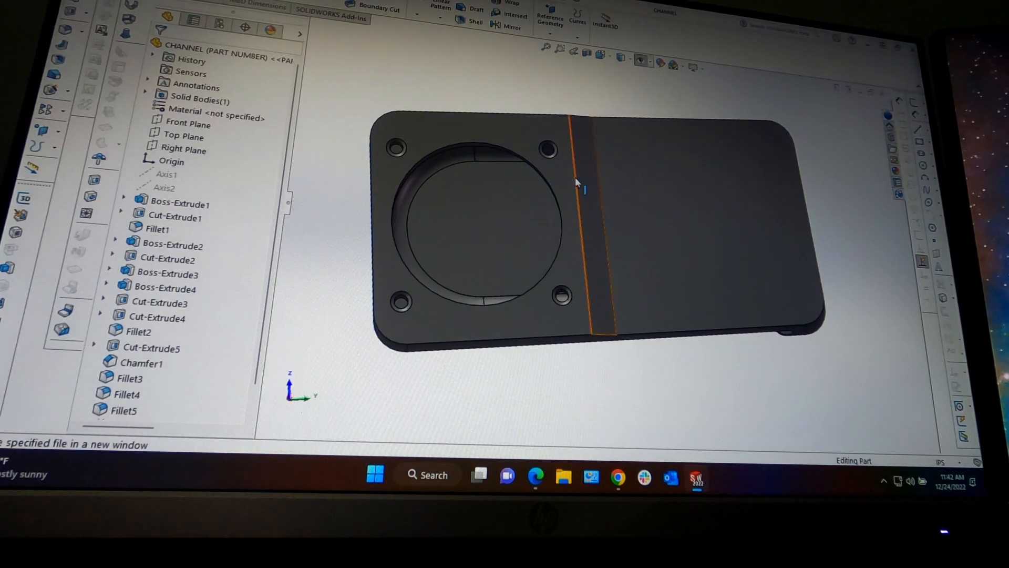
{"action": "left_click", "coordinate": [165, 289]}
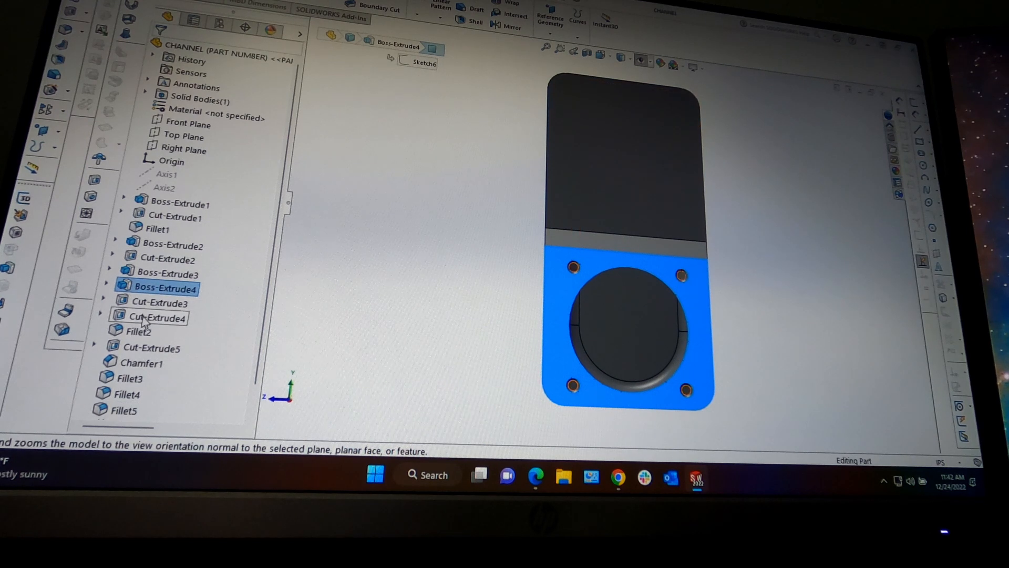
{"action": "left_click", "coordinate": [154, 317]}
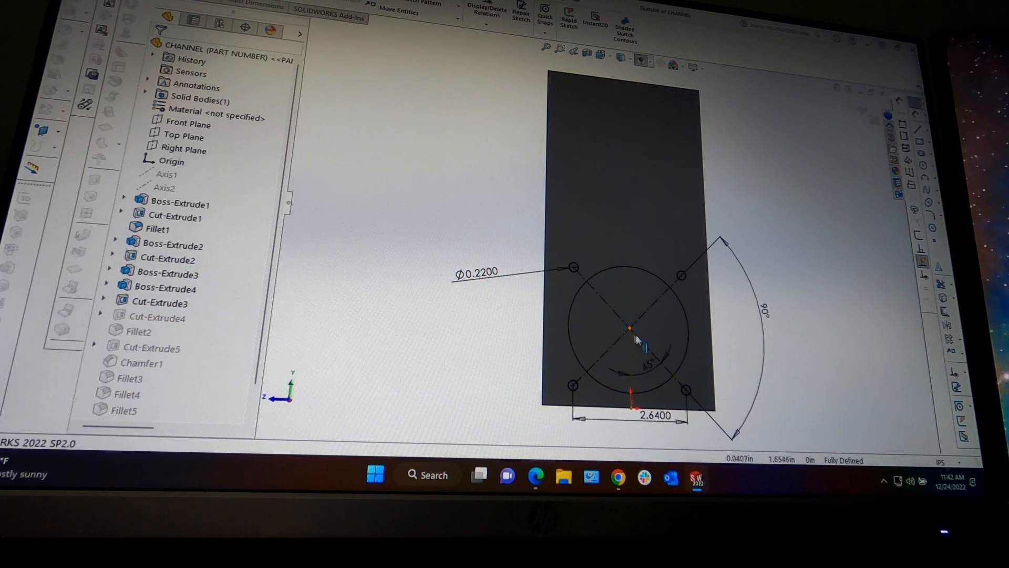
- Change the channel hole spacing dimension from 2.64 to 2.825 in
{"action": "double_click", "coordinate": [653, 415]}
{"action": "type", "text": "2.825"}
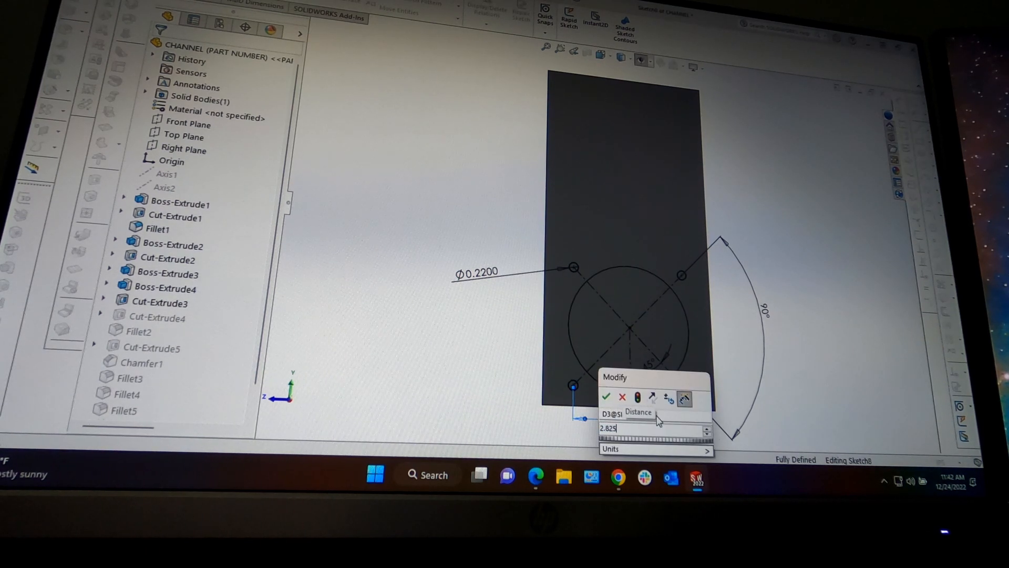
{"action": "left_click", "coordinate": [607, 396]}
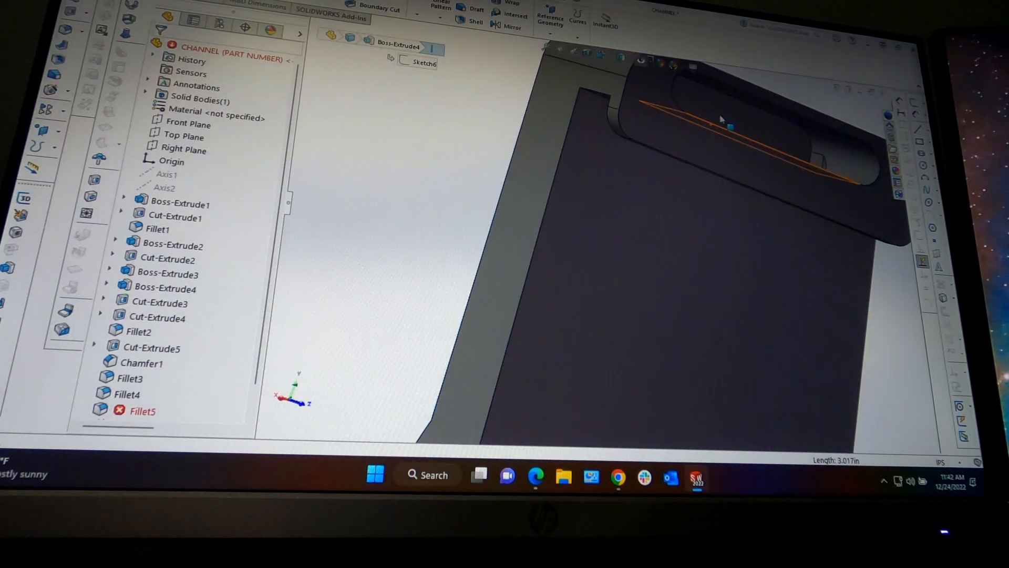
{"action": "left_click", "coordinate": [146, 229]}
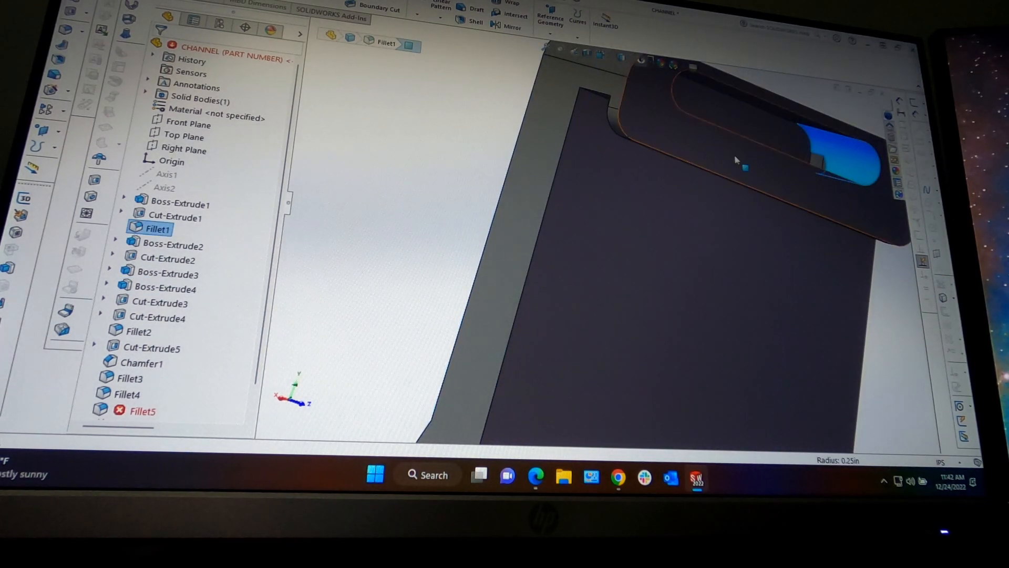
{"action": "left_click", "coordinate": [170, 245]}
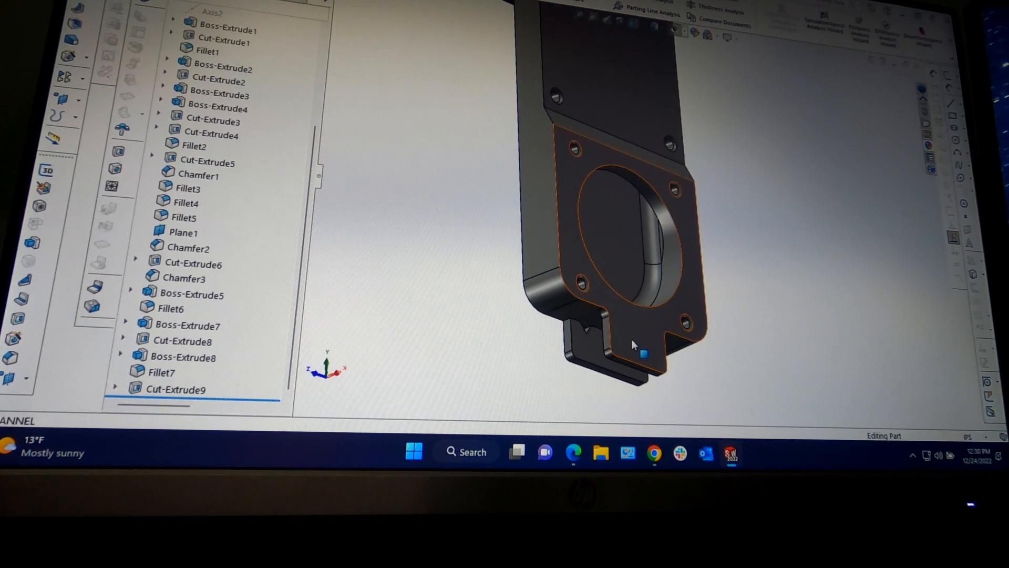
- Switch from the channel part back to FAN ASSEMBLY.SLDASM
{"action": "left_click", "coordinate": [212, 108]}
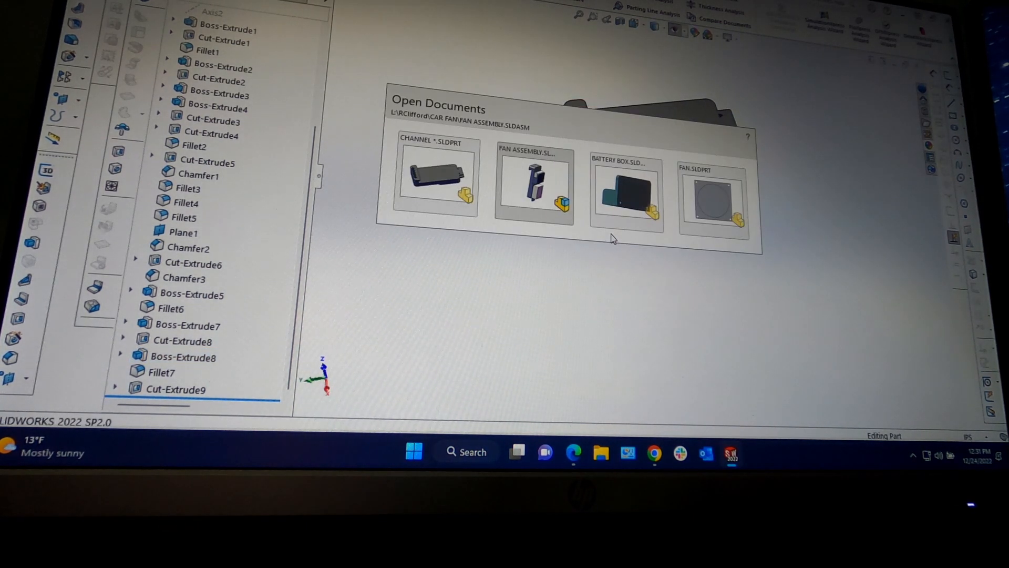
{"action": "left_click", "coordinate": [435, 178]}
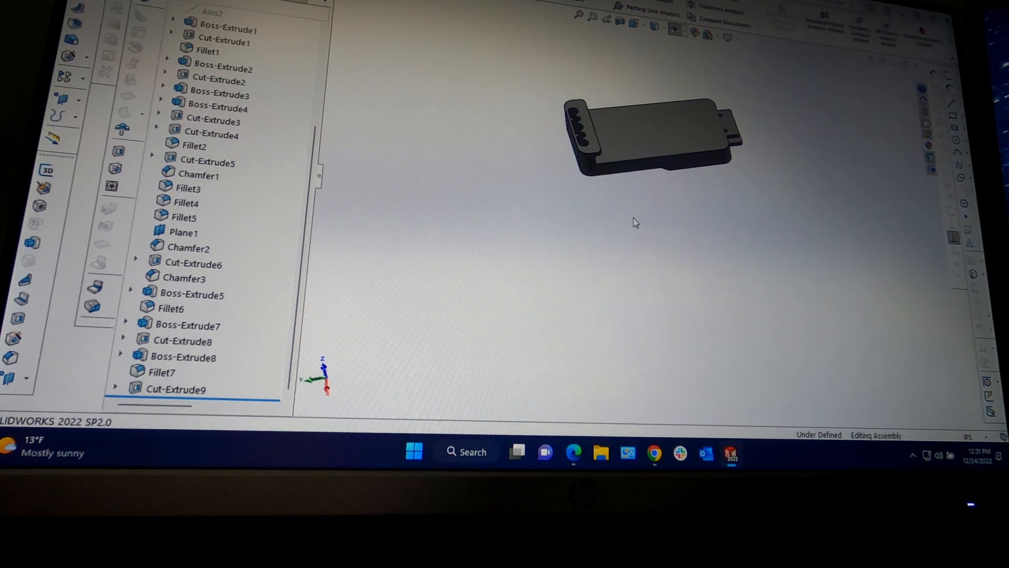